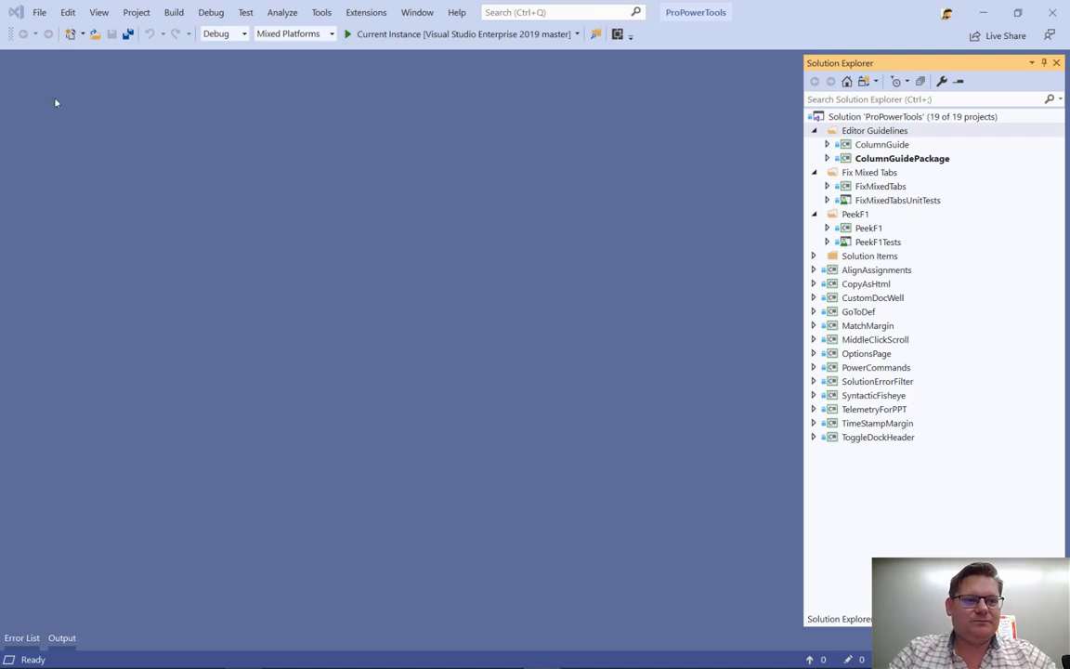
Step: Close the current solution and reopen _Release\ProPowerTools.sln with 'Do not load projects' checked
{"action": "left_click", "coordinate": [39, 12]}
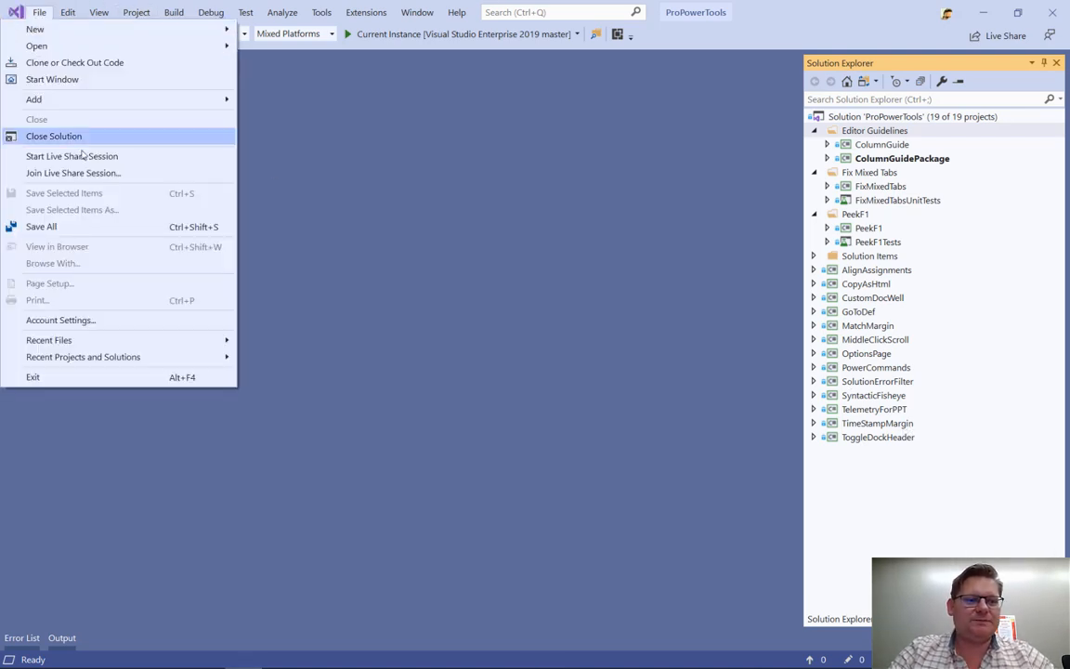
{"action": "left_click", "coordinate": [53, 136]}
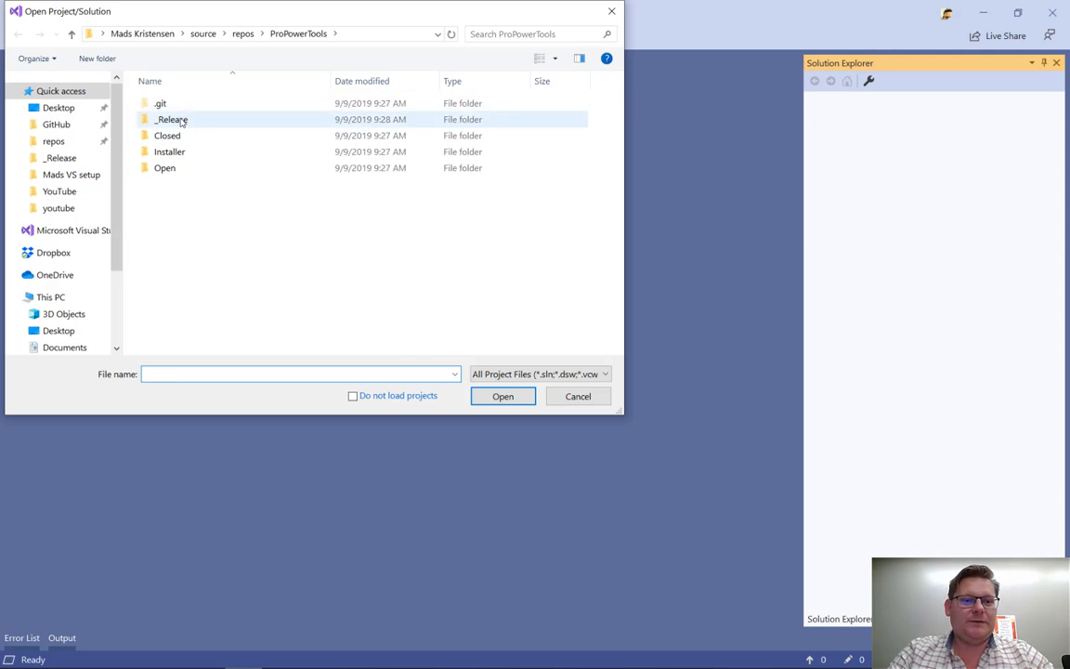
{"action": "double_click", "coordinate": [171, 119]}
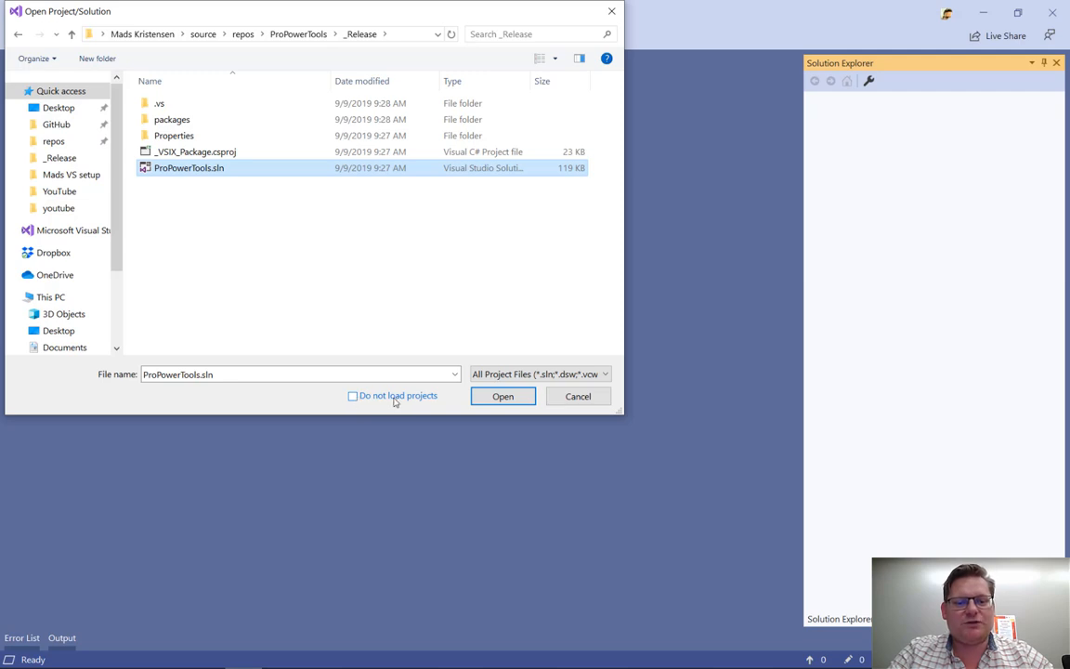
{"action": "left_click", "coordinate": [353, 395]}
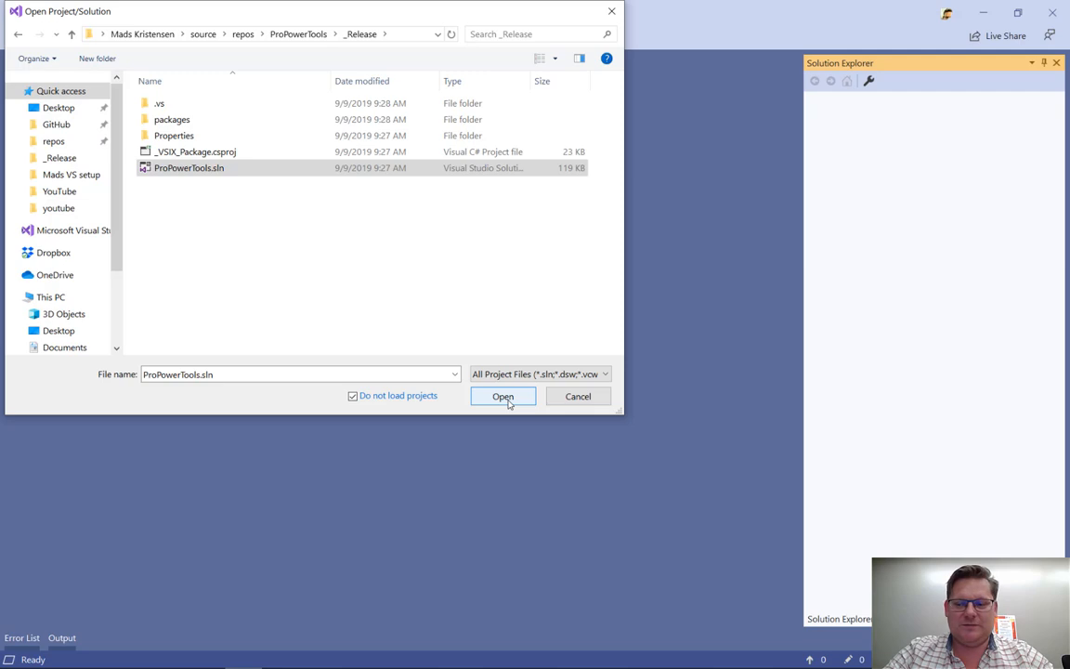
{"action": "left_click", "coordinate": [502, 397]}
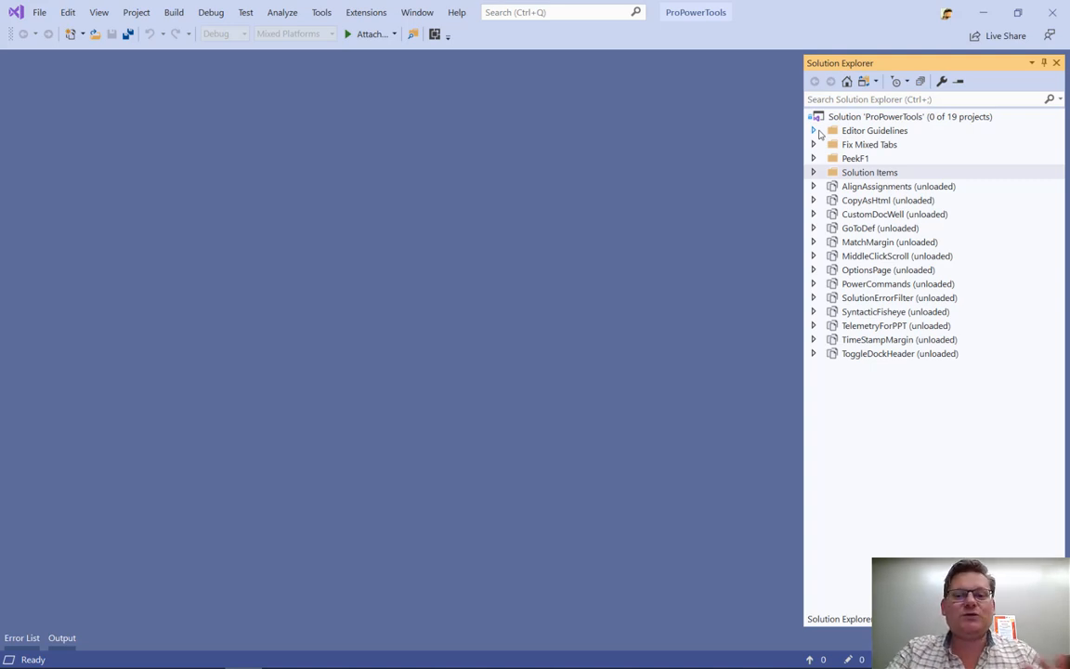
Step: Under Editor Guidelines, load ColumnGuidePackage, then load its dependency ColumnGuide
{"action": "left_click", "coordinate": [814, 130]}
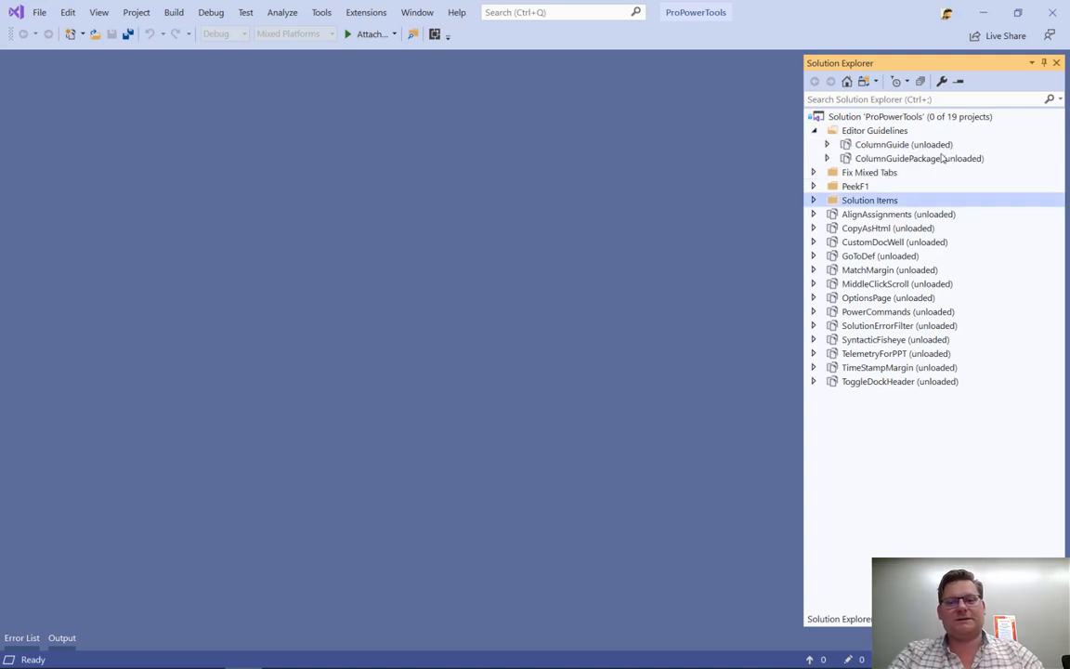
{"action": "left_click", "coordinate": [919, 158]}
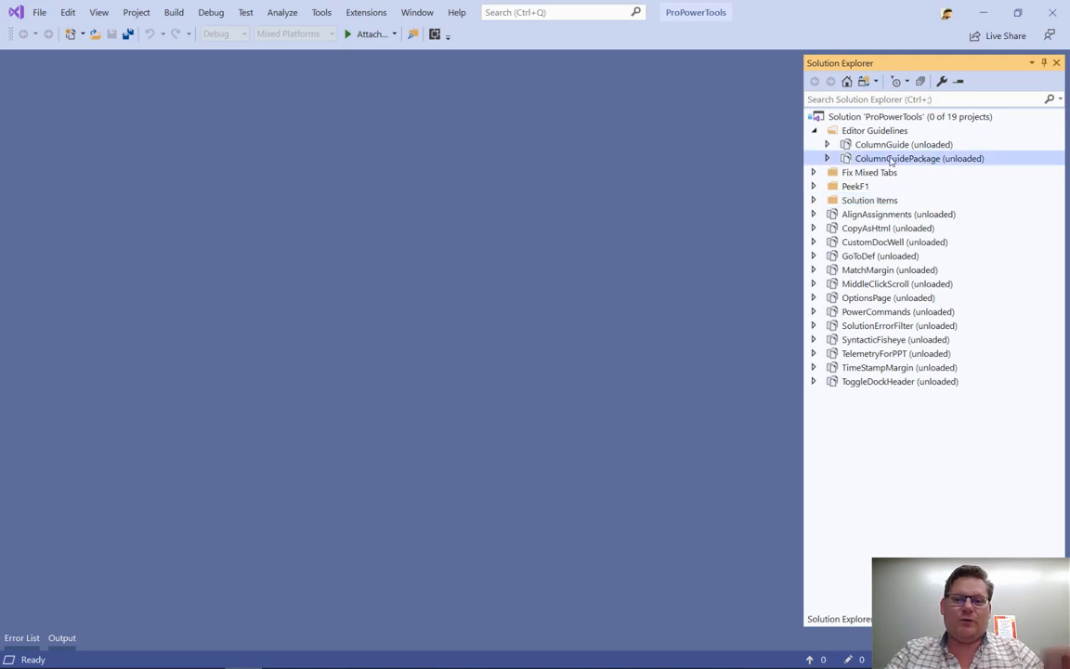
{"action": "right_click", "coordinate": [919, 158]}
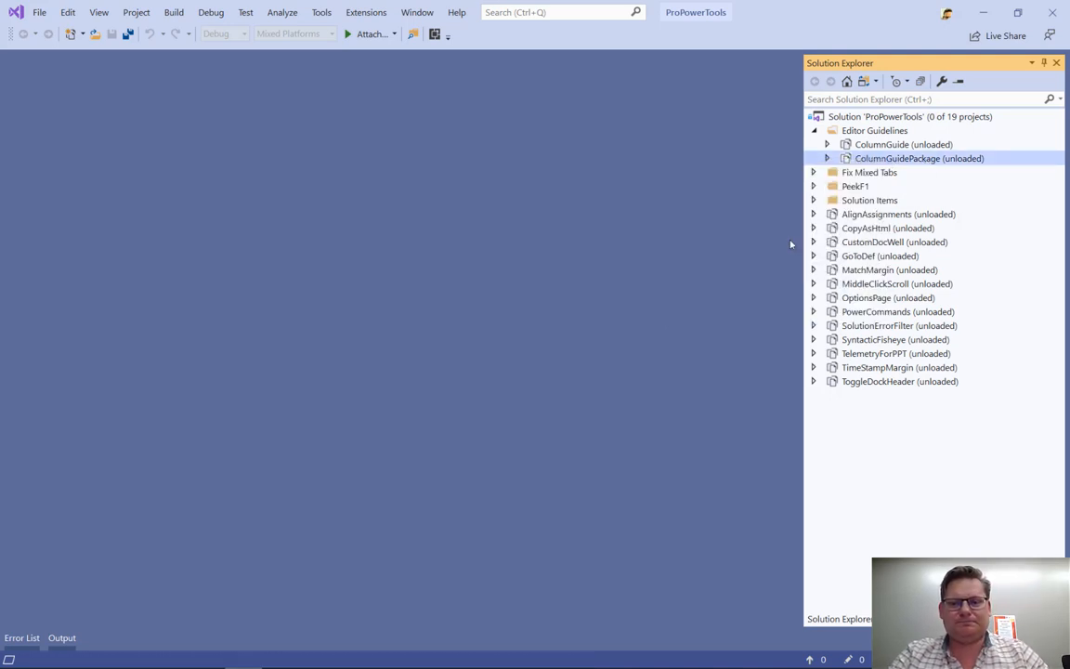
{"action": "double_click", "coordinate": [919, 158]}
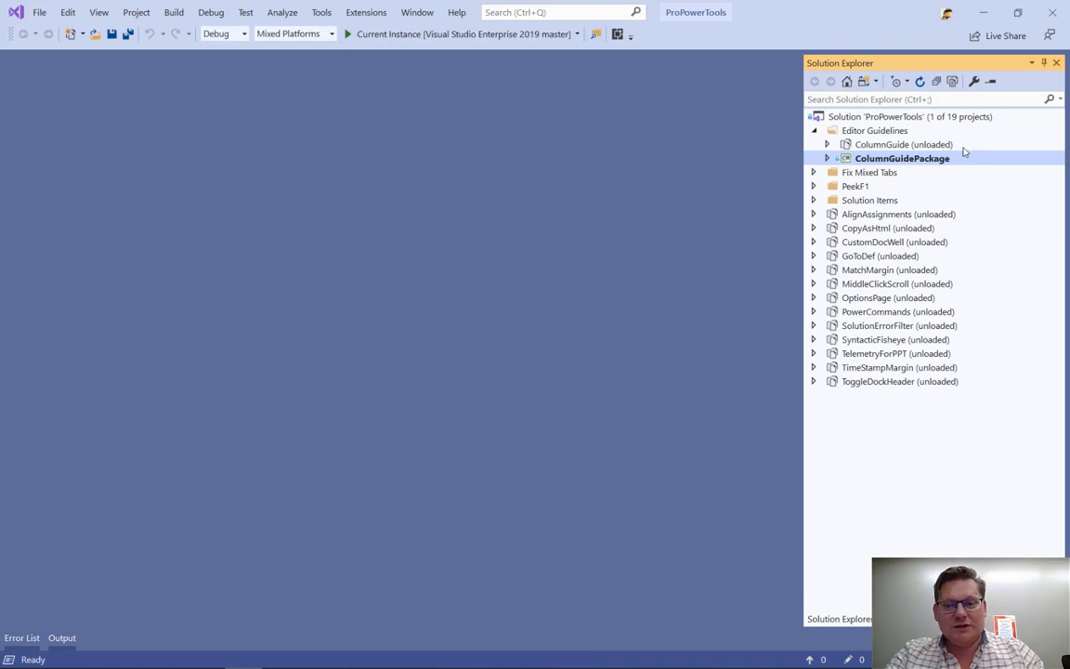
{"action": "right_click", "coordinate": [901, 158]}
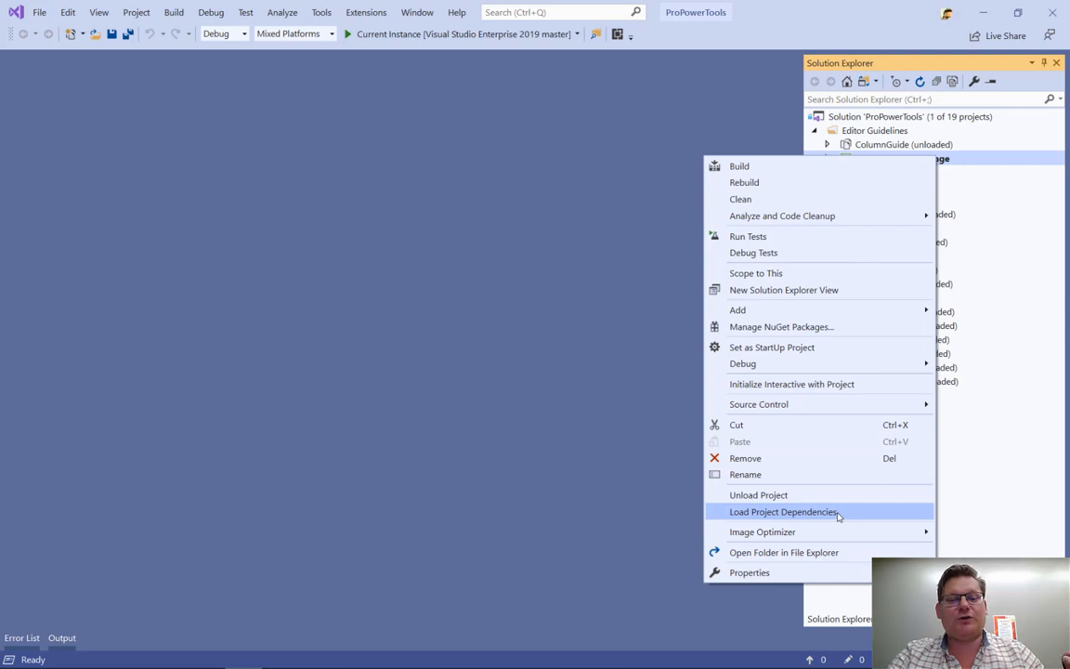
{"action": "left_click", "coordinate": [783, 511]}
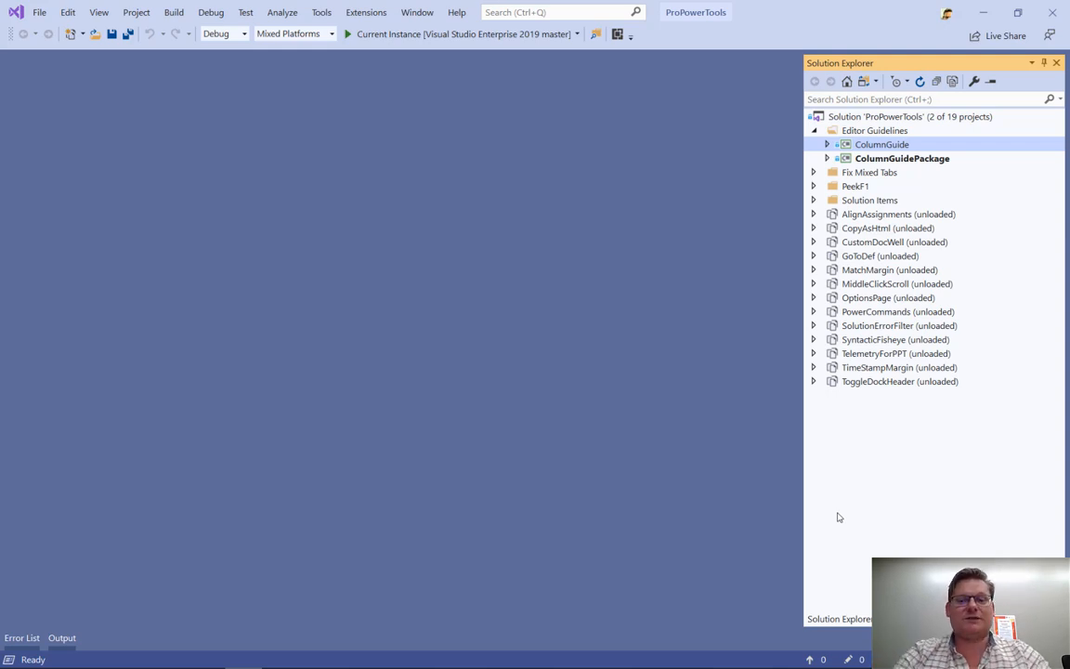
{"action": "left_click", "coordinate": [902, 158]}
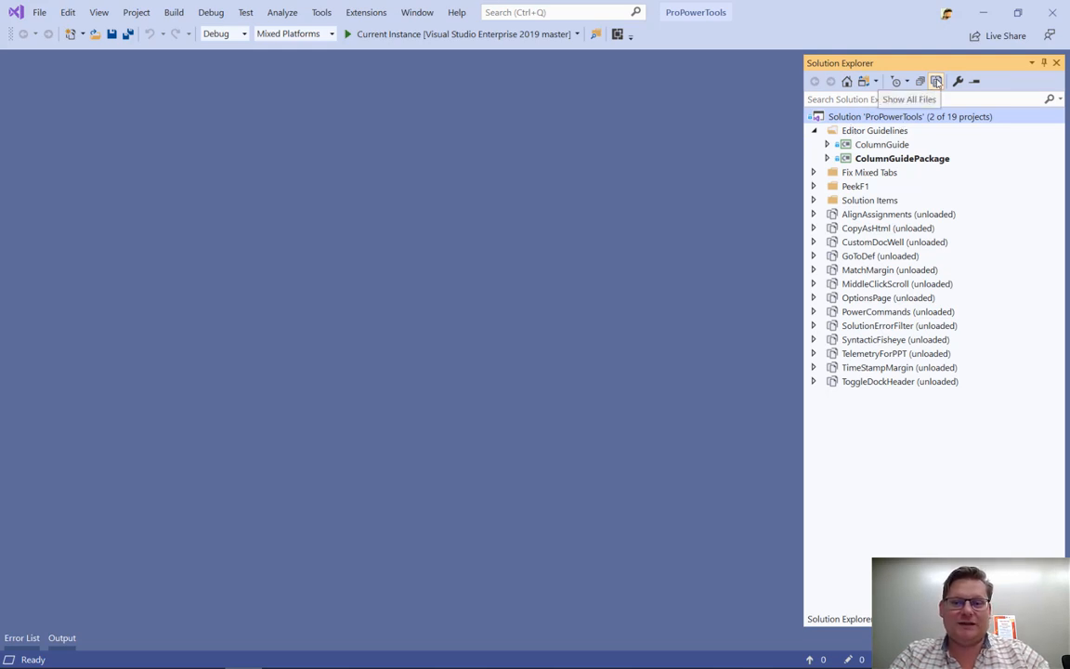
Step: Toggle Show All Files so Solution Explorer lists only ColumnGuide, ColumnGuidePackage and Solution Items
{"action": "left_click", "coordinate": [936, 81]}
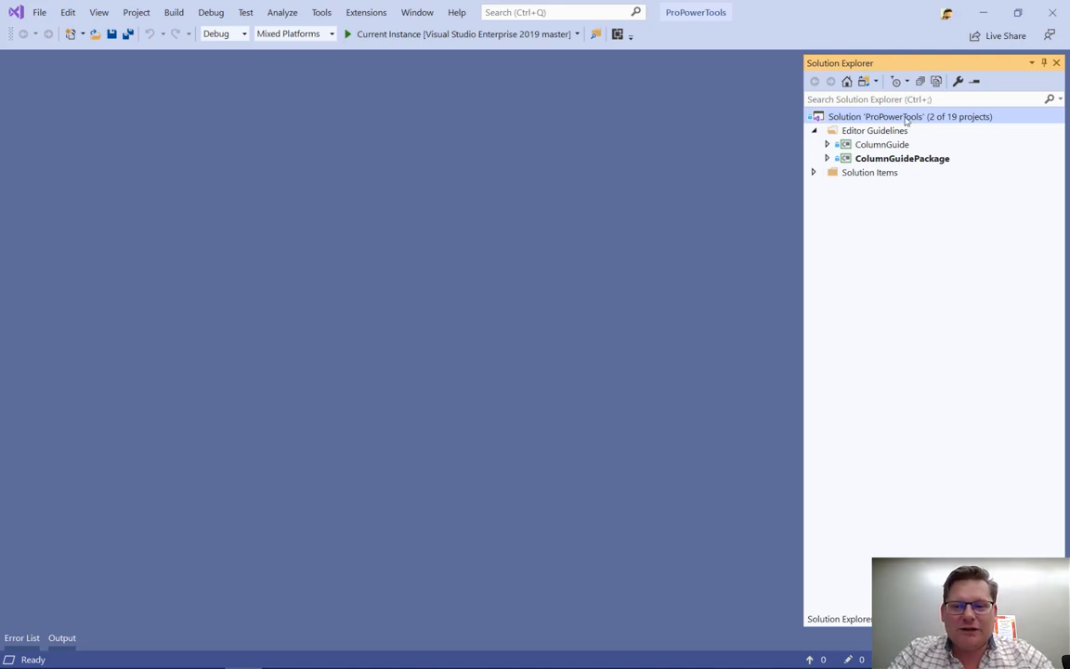
Step: Save the two loaded projects as the solution filter ColumnGuide.slnf
{"action": "right_click", "coordinate": [909, 116]}
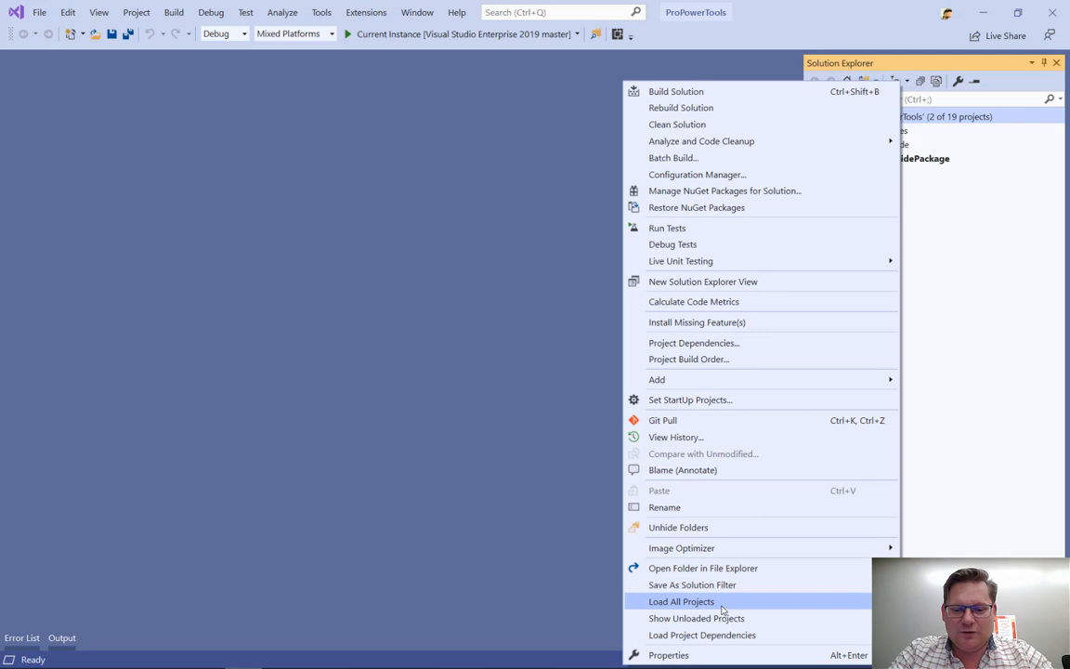
{"action": "left_click", "coordinate": [680, 601]}
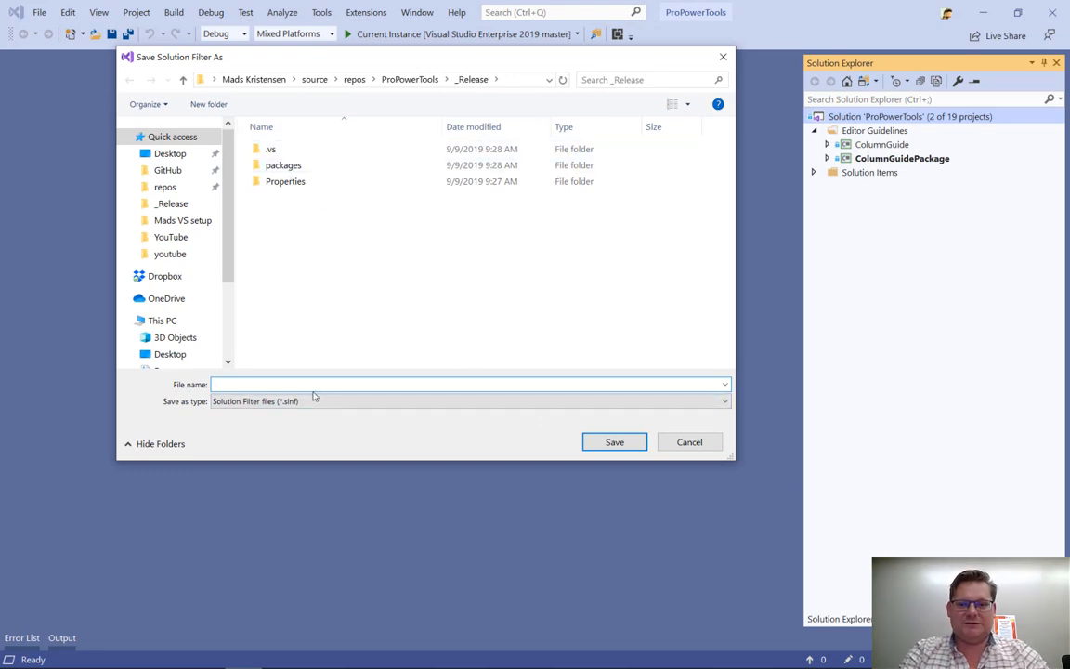
{"action": "type", "text": "ColumnGuide"}
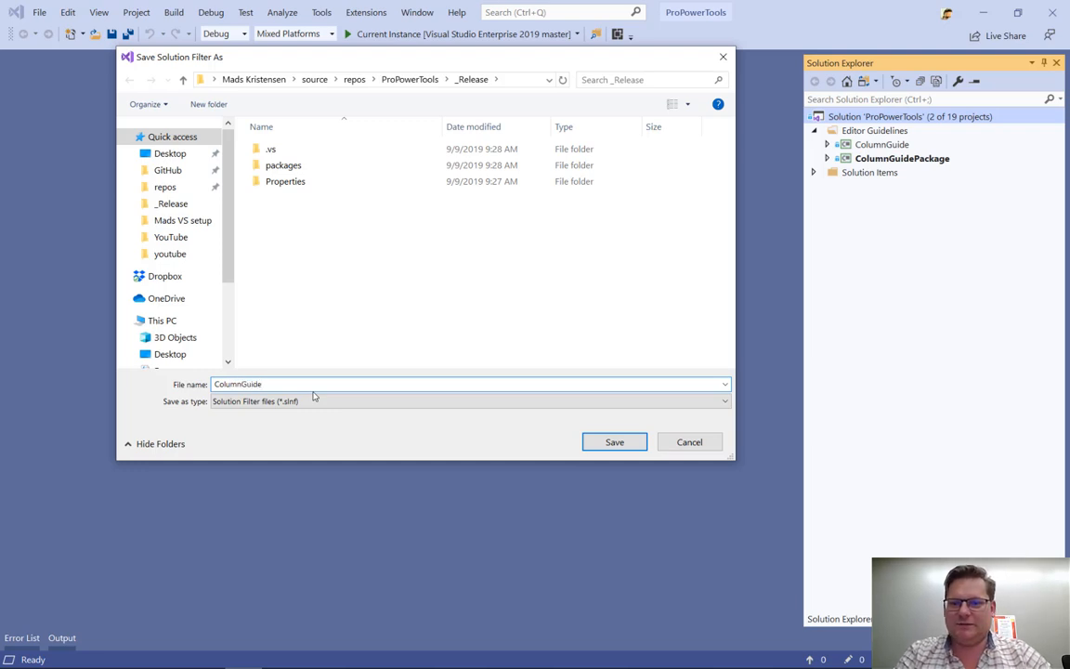
{"action": "type", "text": ".slnf"}
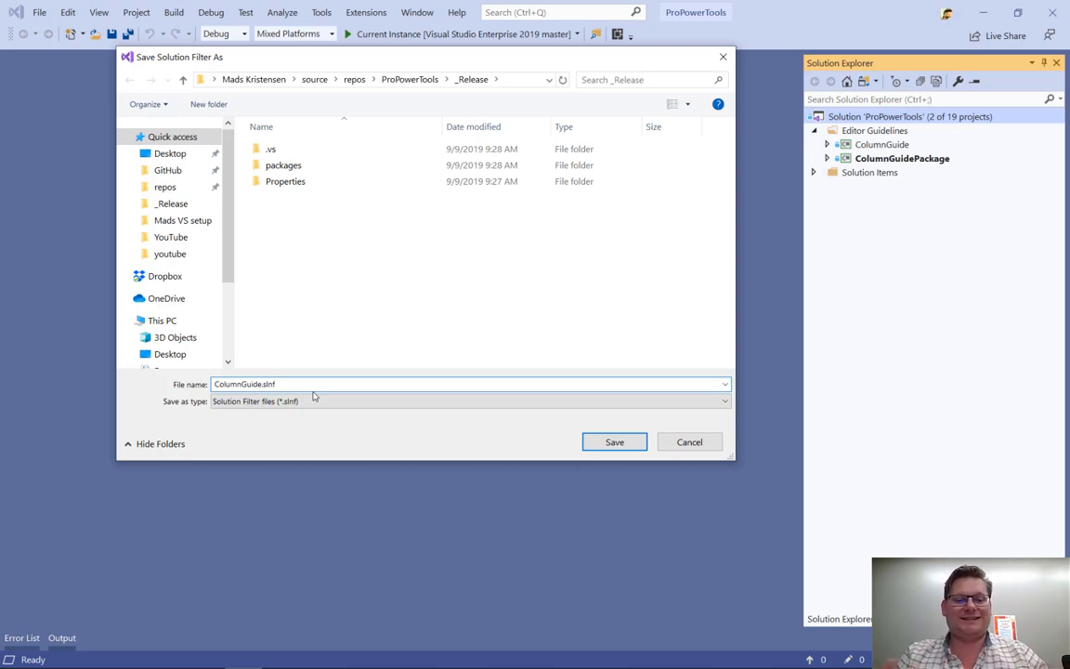
{"action": "mouse_move", "coordinate": [319, 338]}
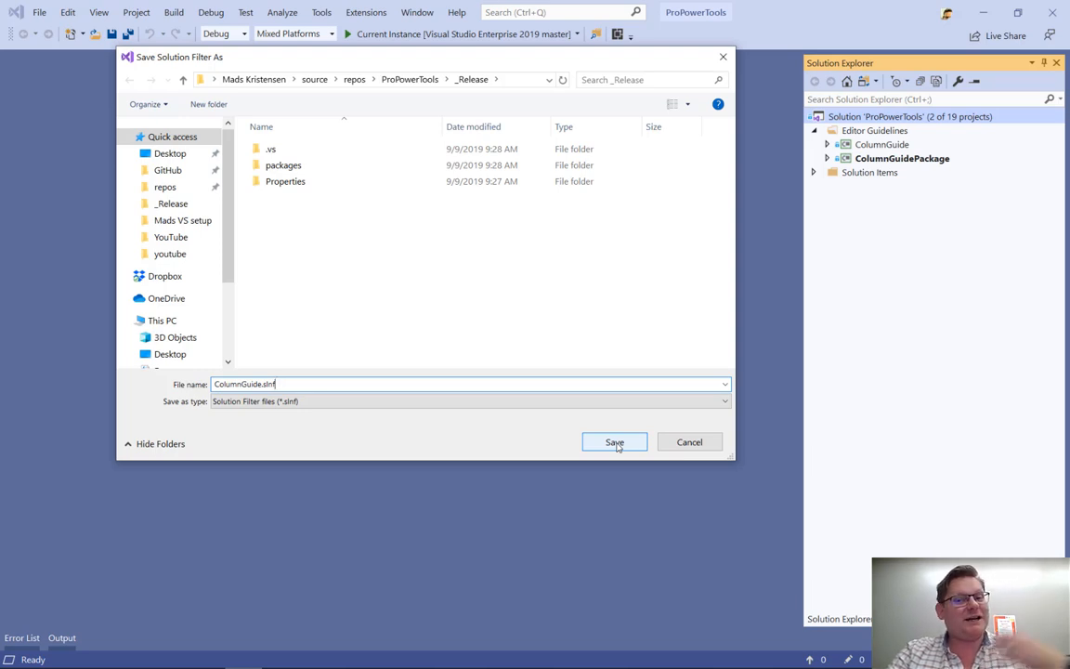
{"action": "left_click", "coordinate": [614, 441]}
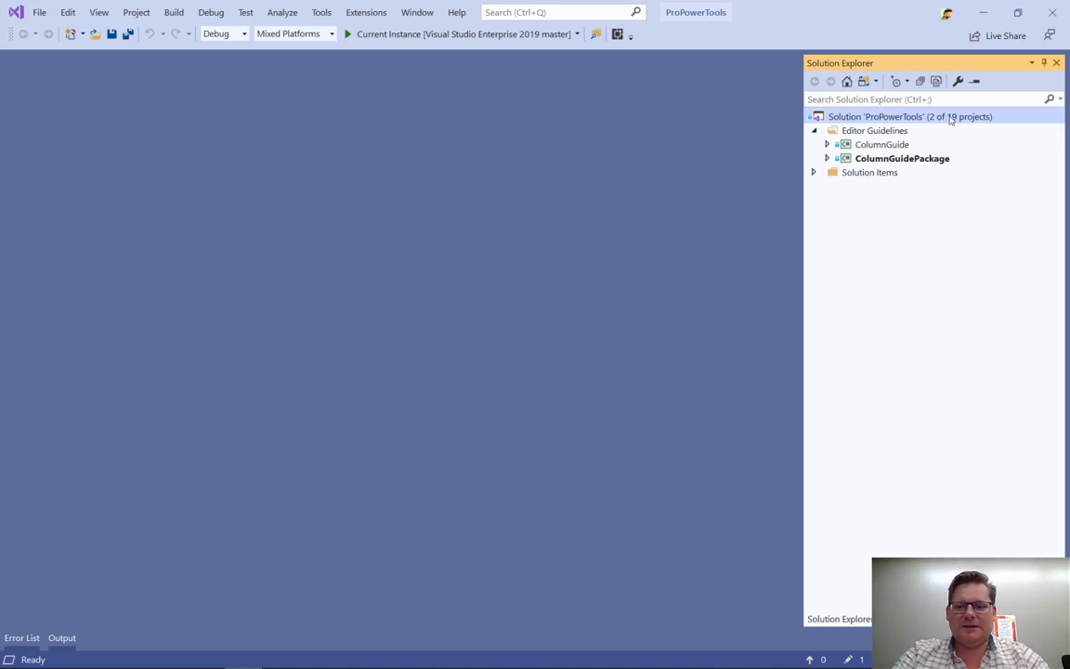
Step: Run Load All Projects on the ProPowerTools solution node
{"action": "right_click", "coordinate": [911, 116]}
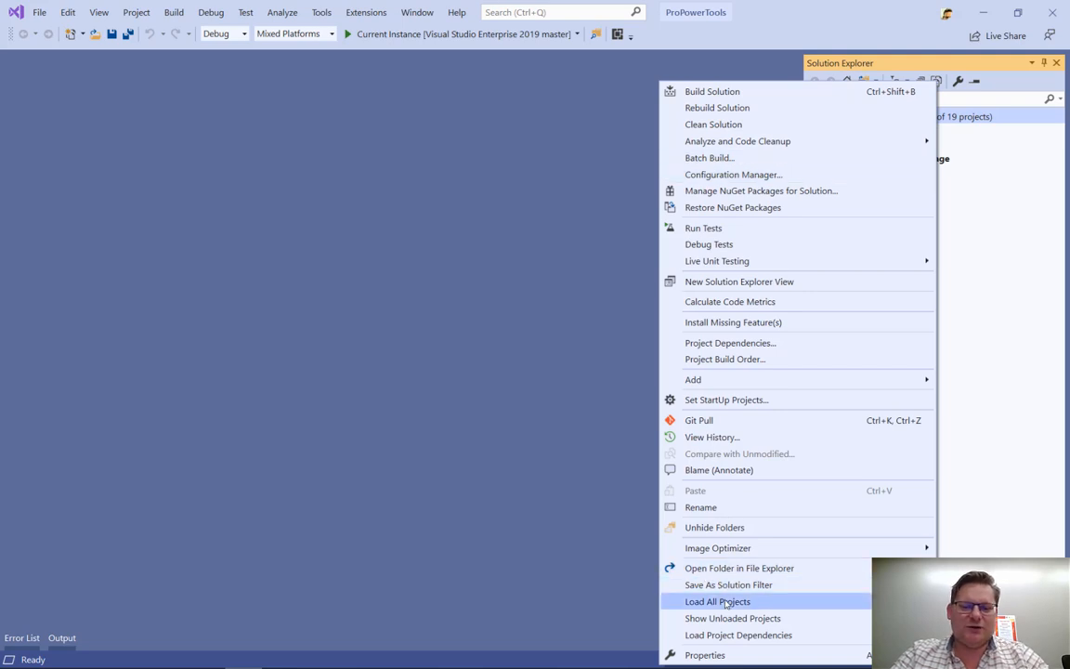
{"action": "left_click", "coordinate": [717, 601]}
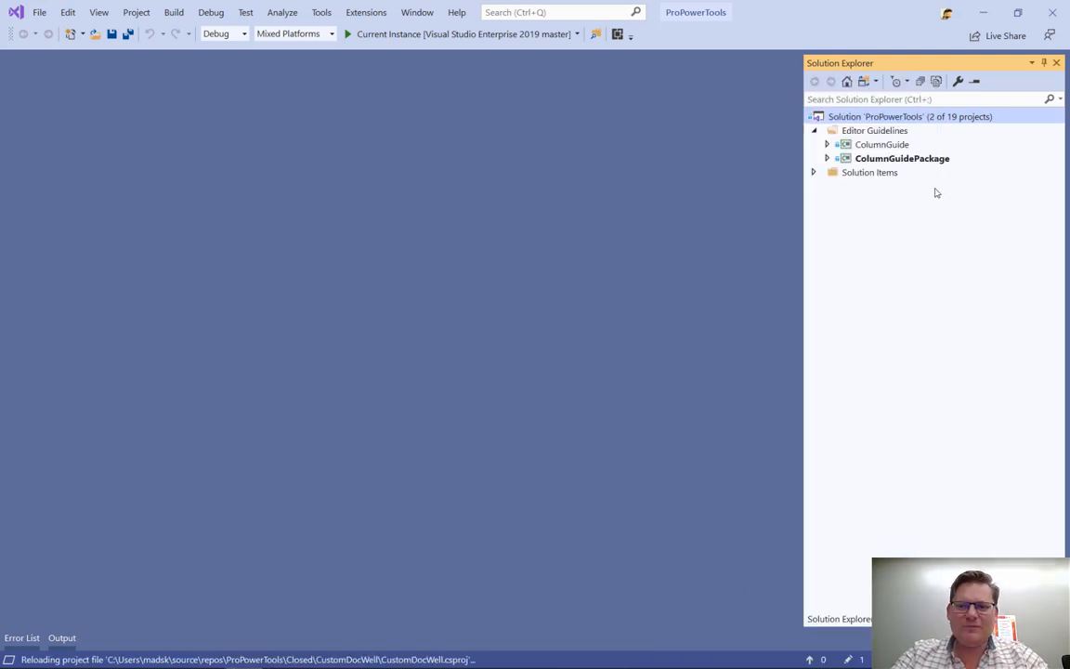